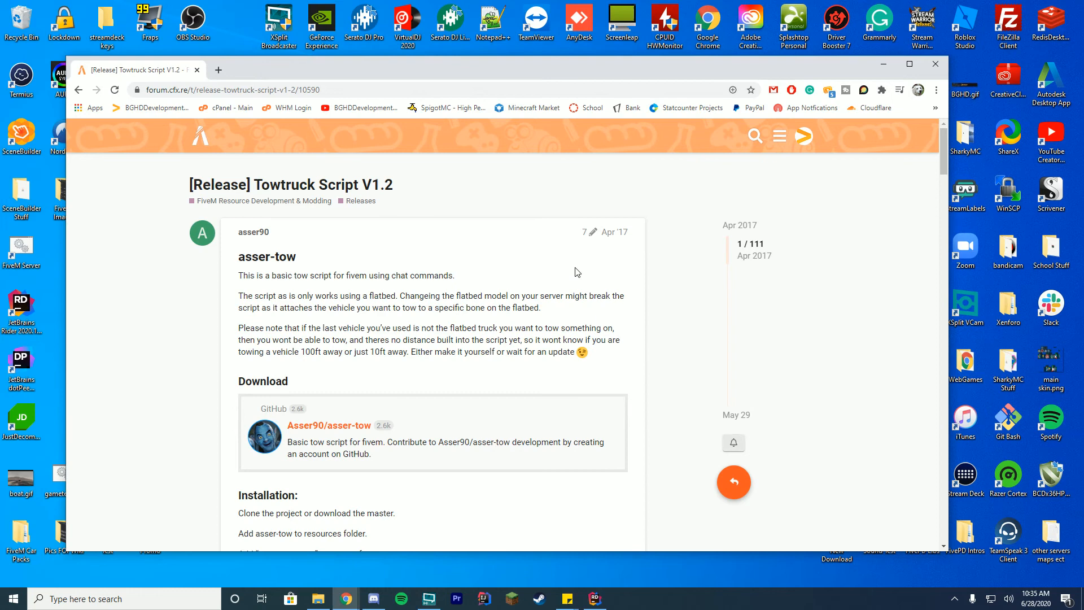
{"action": "mouse_move", "coordinate": [586, 297]}
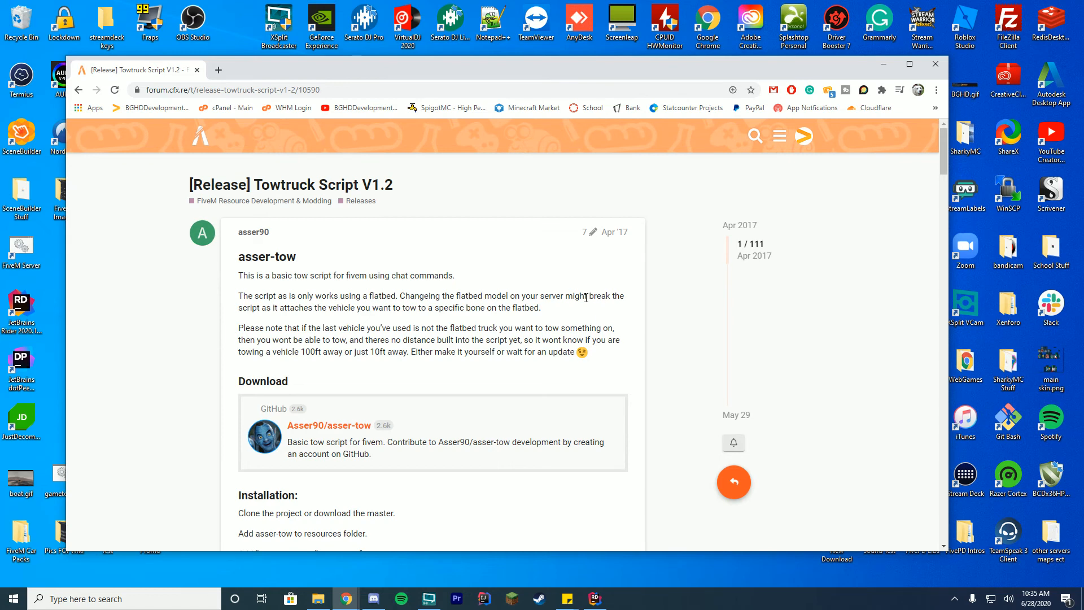
{"action": "mouse_move", "coordinate": [587, 295]}
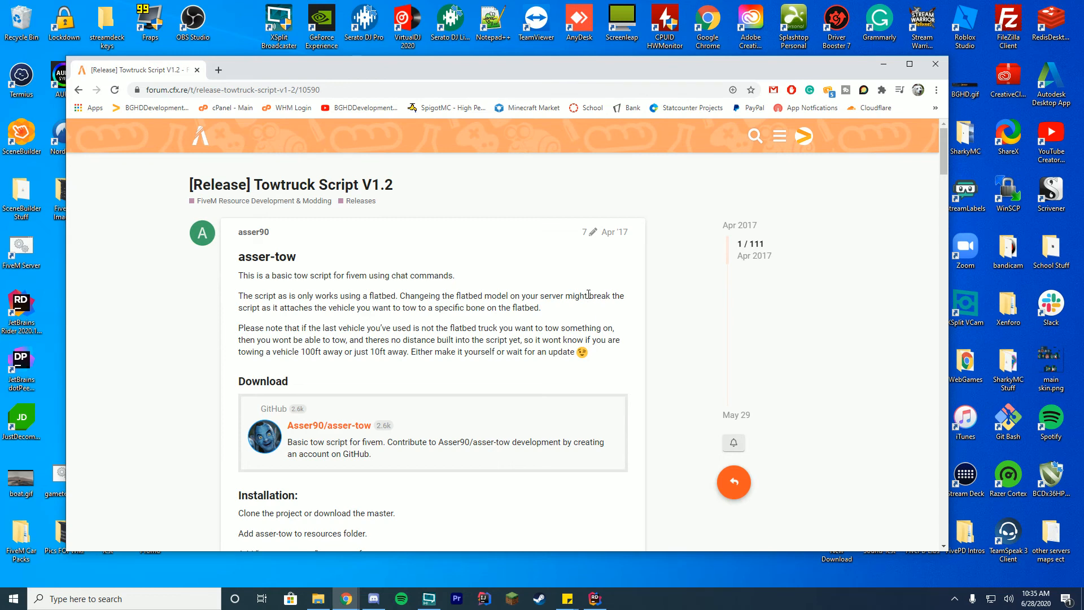
{"action": "mouse_move", "coordinate": [608, 297]}
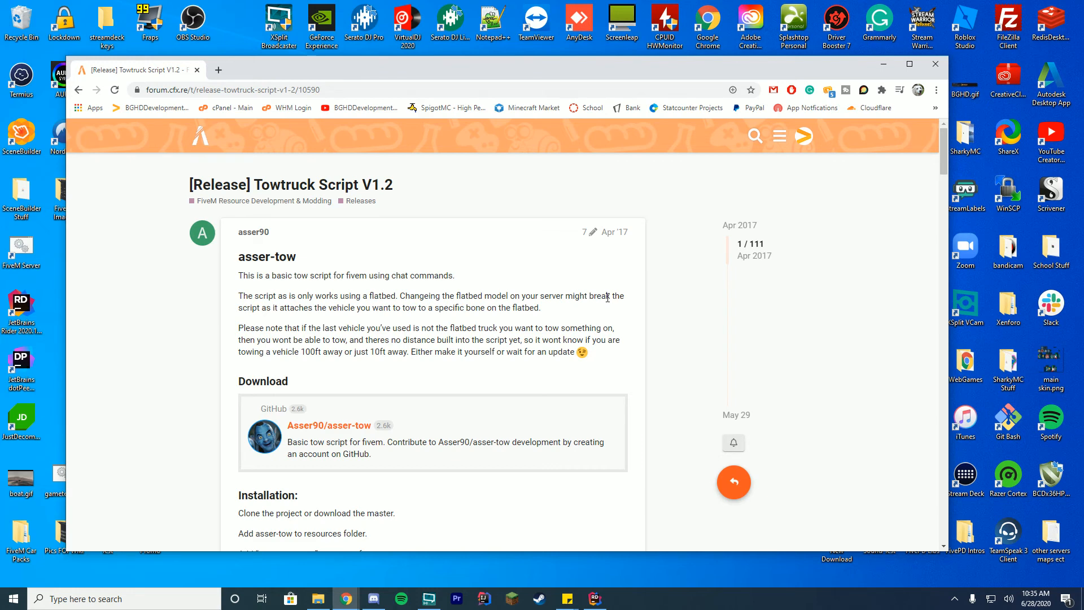
{"action": "mouse_move", "coordinate": [393, 272]}
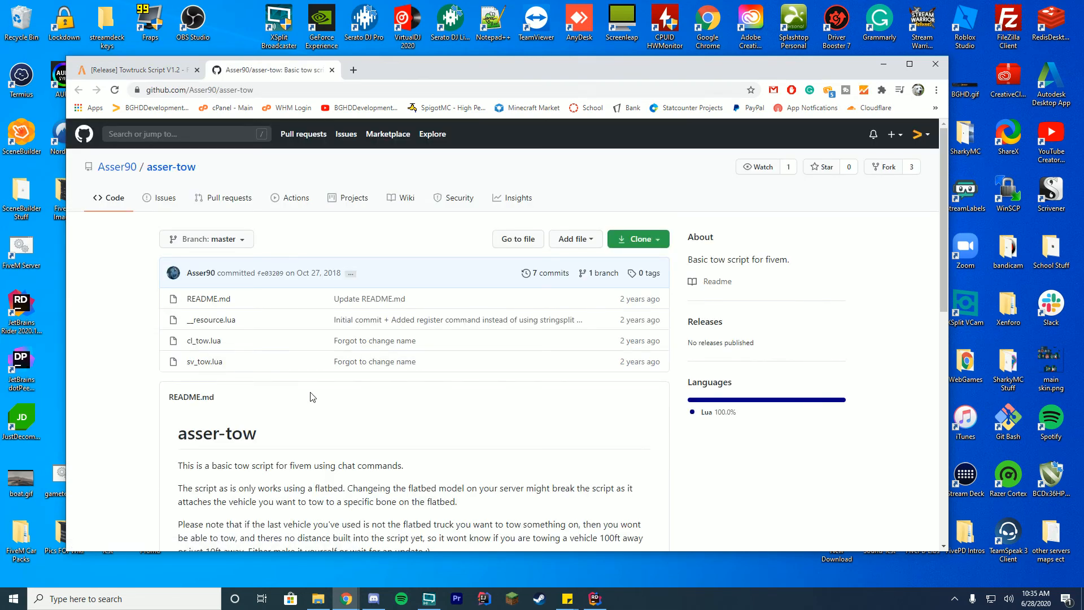
Download the Asser90/asser-tow repository as asser-tow-master.zip via Clone > Download ZIP.
{"action": "scroll", "scroll_direction": "down", "scroll_amount": 3}
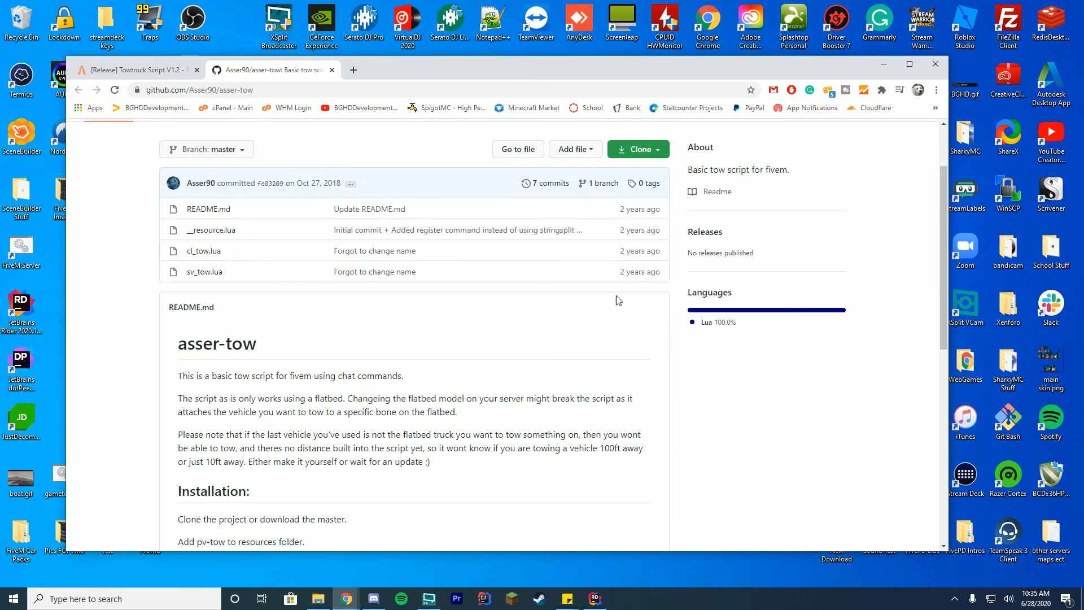
{"action": "left_click", "coordinate": [634, 149]}
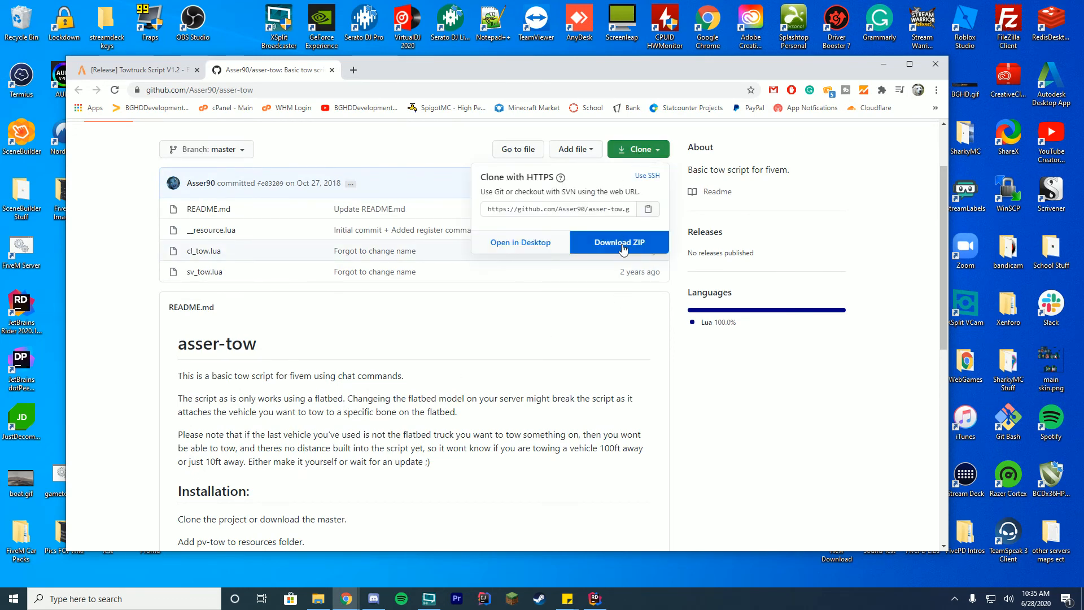
{"action": "left_click", "coordinate": [619, 242]}
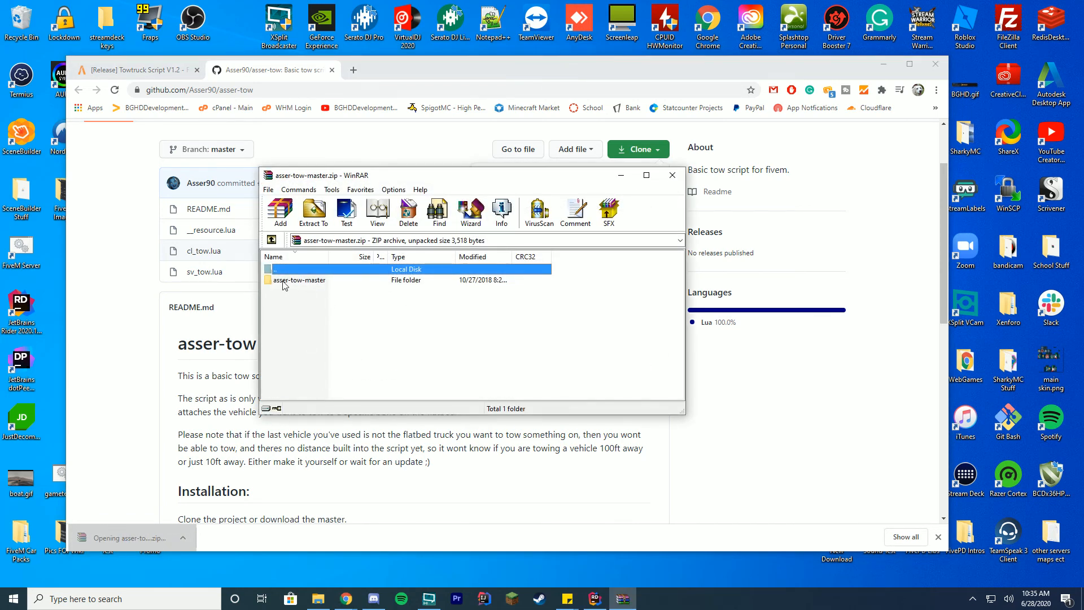
Select the asser-tow-master folder inside the opened asser-tow-master.zip archive.
{"action": "left_click", "coordinate": [300, 279]}
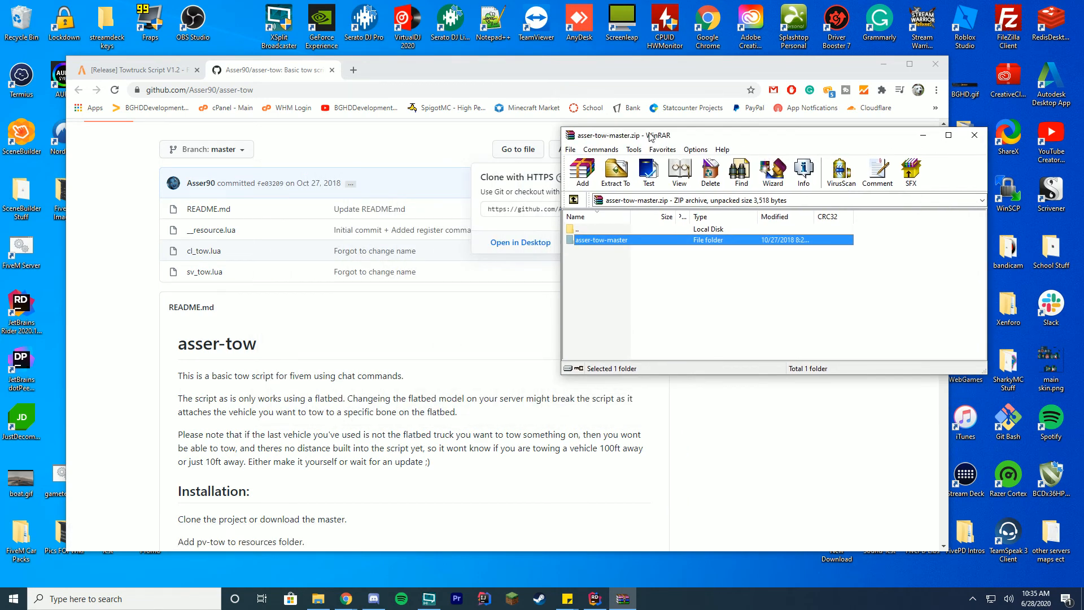
{"action": "mouse_move", "coordinate": [814, 48]}
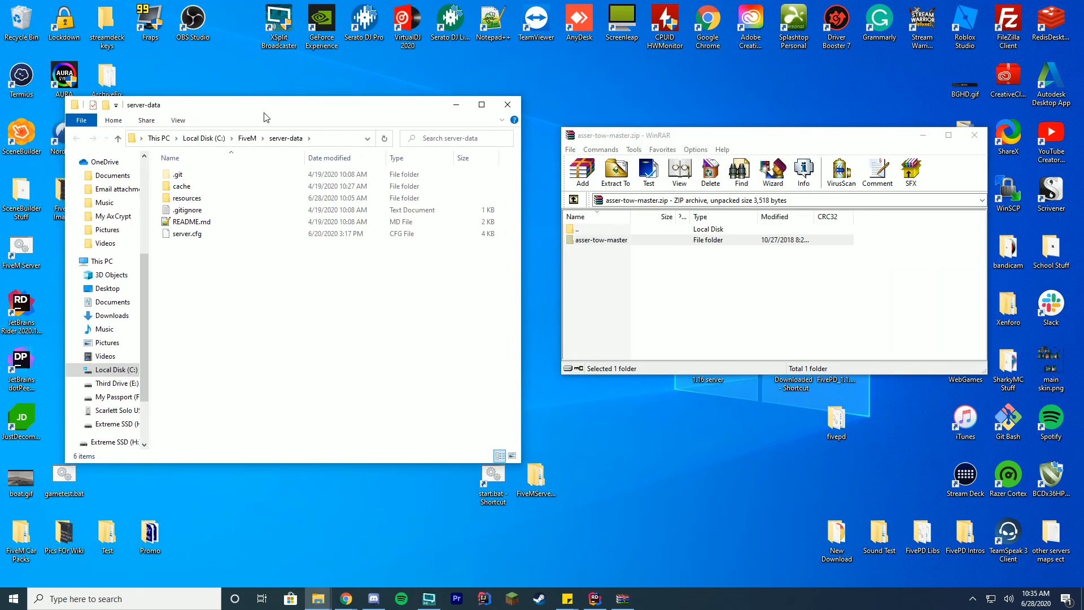
Browse into C:\FiveM\server-data\resources and pick asser-tow-master to copy there.
{"action": "left_click", "coordinate": [186, 197]}
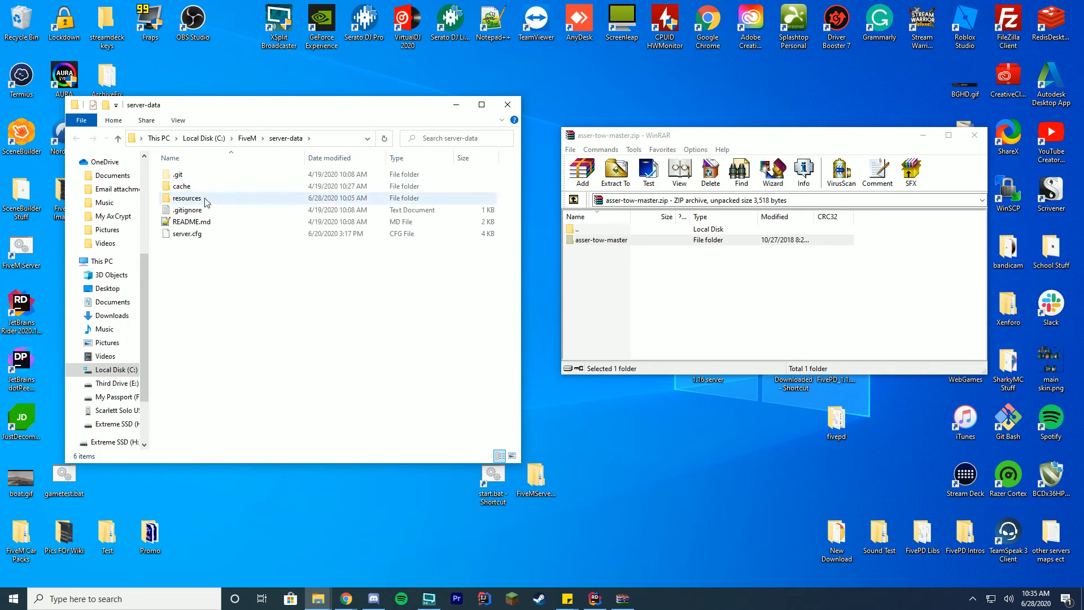
{"action": "double_click", "coordinate": [186, 198]}
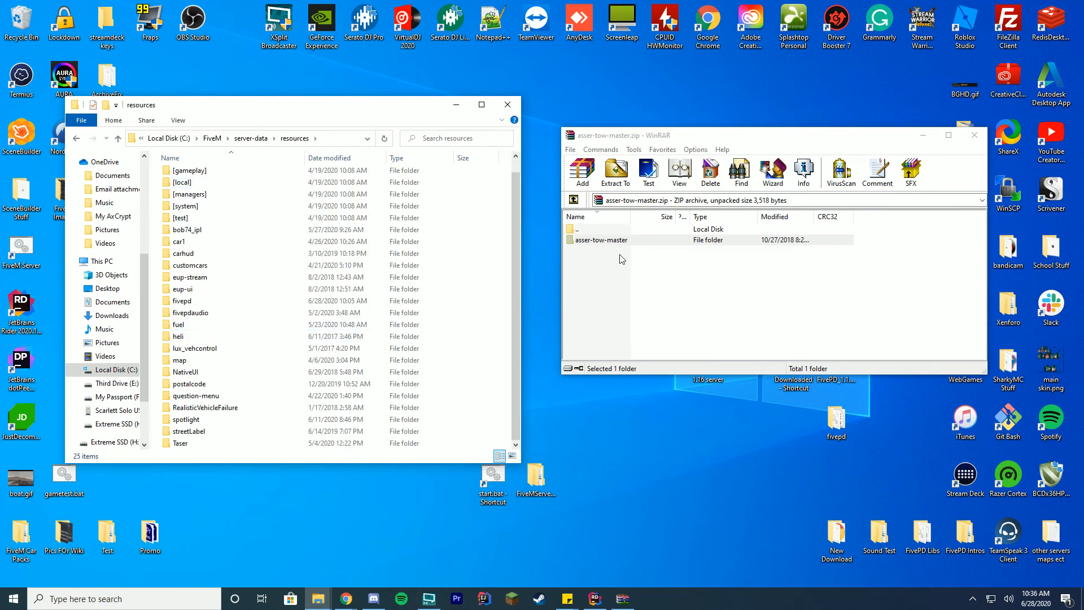
{"action": "left_click", "coordinate": [600, 239]}
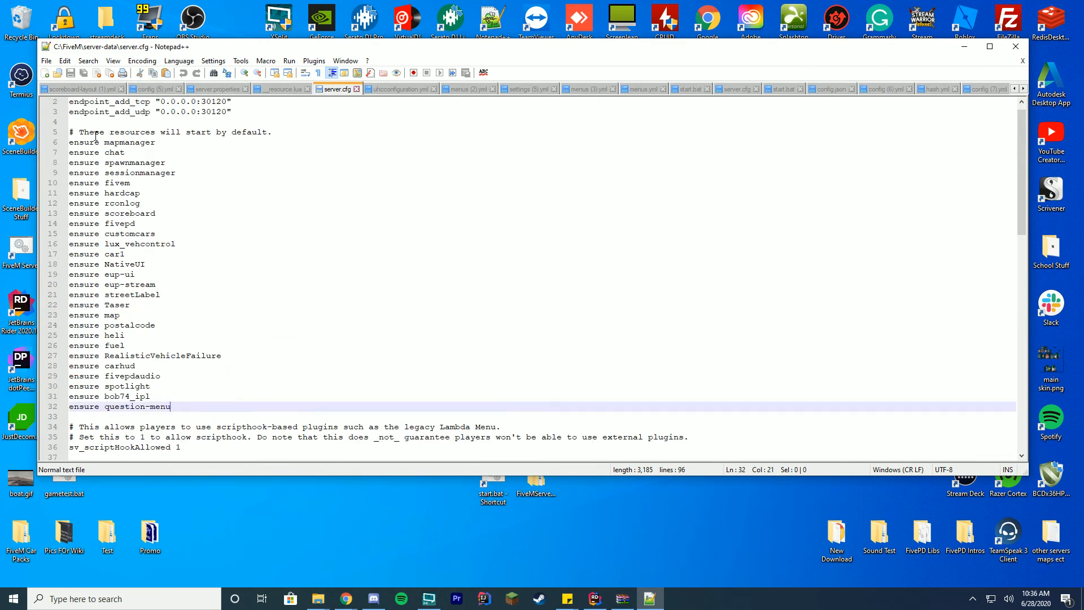
{"action": "mouse_move", "coordinate": [314, 341]}
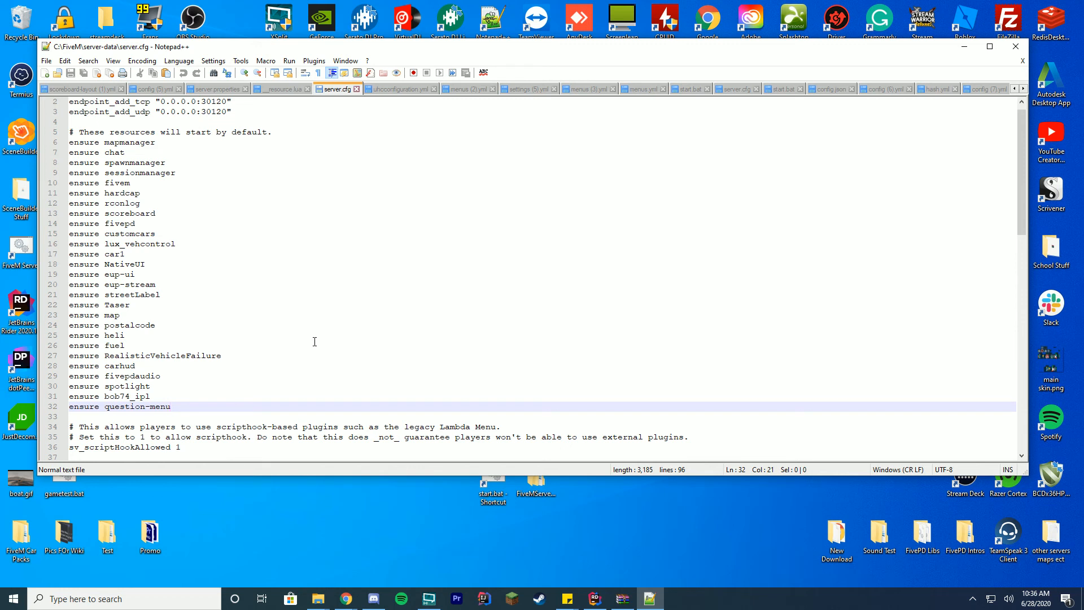
Add the line 'ensure asser-tow-master' below 'ensure question-menu' in server.cfg.
{"action": "type", "text": "ensure asser-tow-master"}
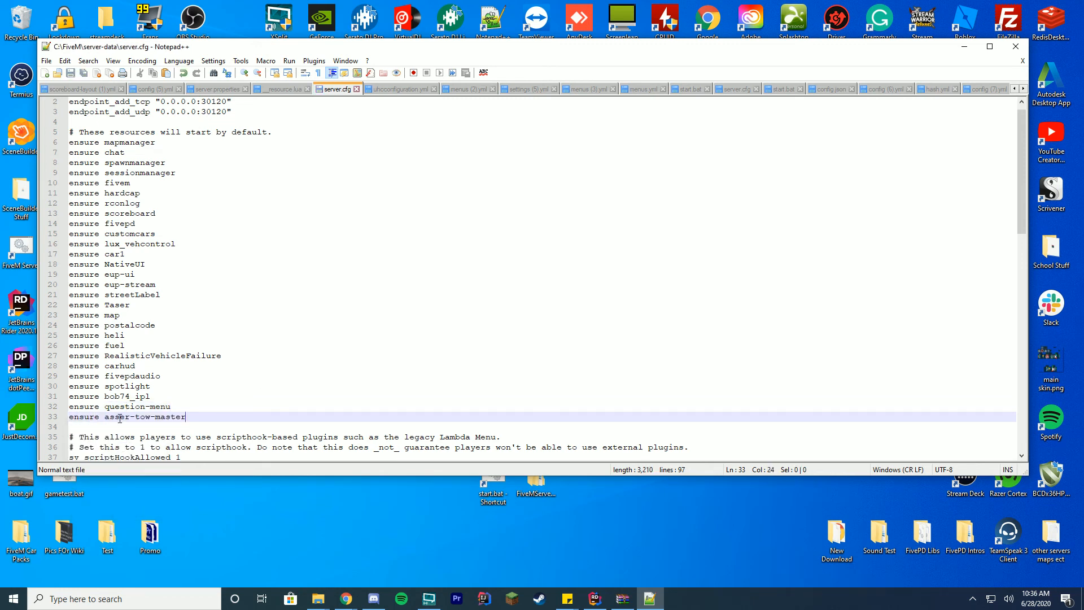
{"action": "double_click", "coordinate": [145, 417]}
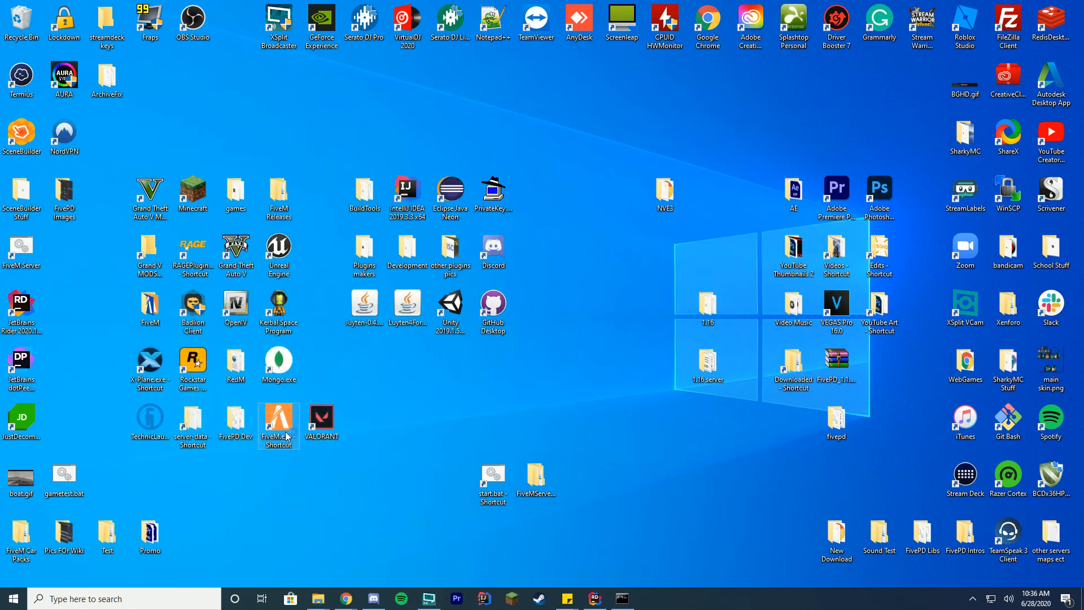
Launch FiveM from the desktop shortcut, pass START and reach the Play server list.
{"action": "double_click", "coordinate": [277, 420]}
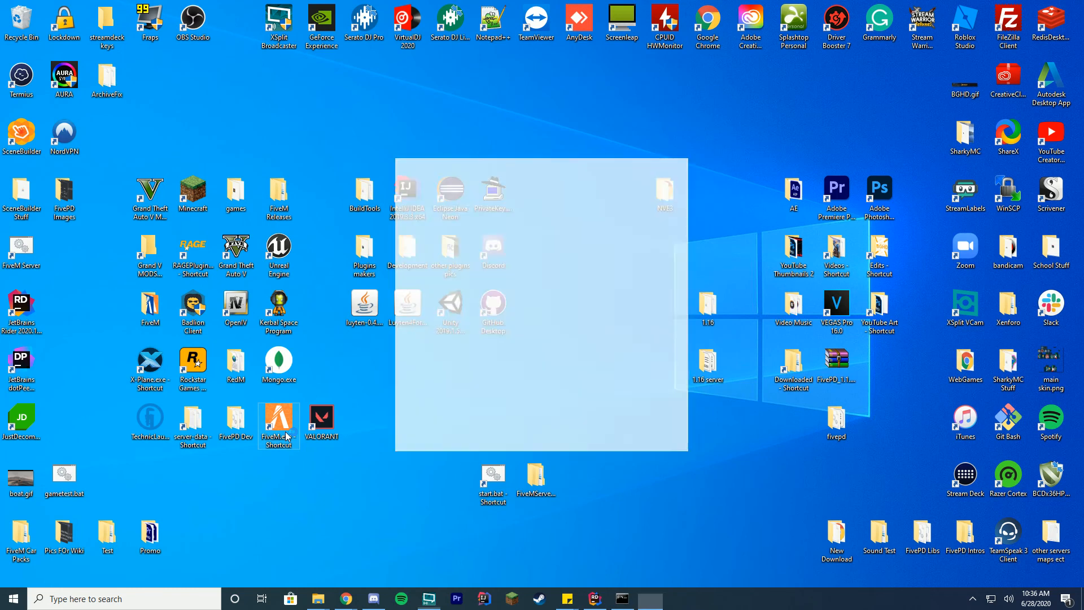
{"action": "double_click", "coordinate": [277, 420]}
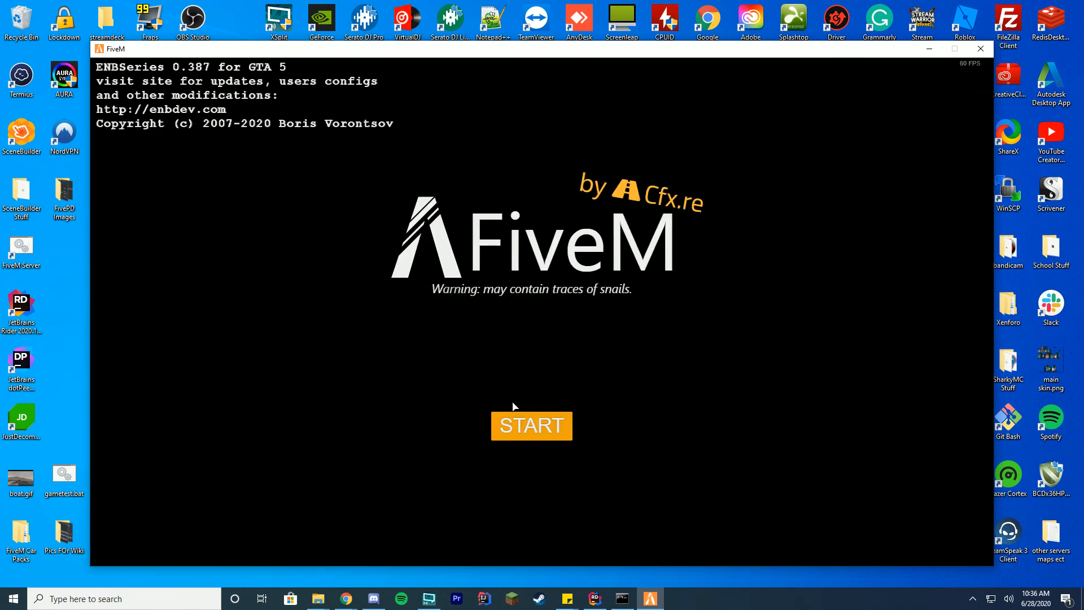
{"action": "left_click", "coordinate": [531, 426]}
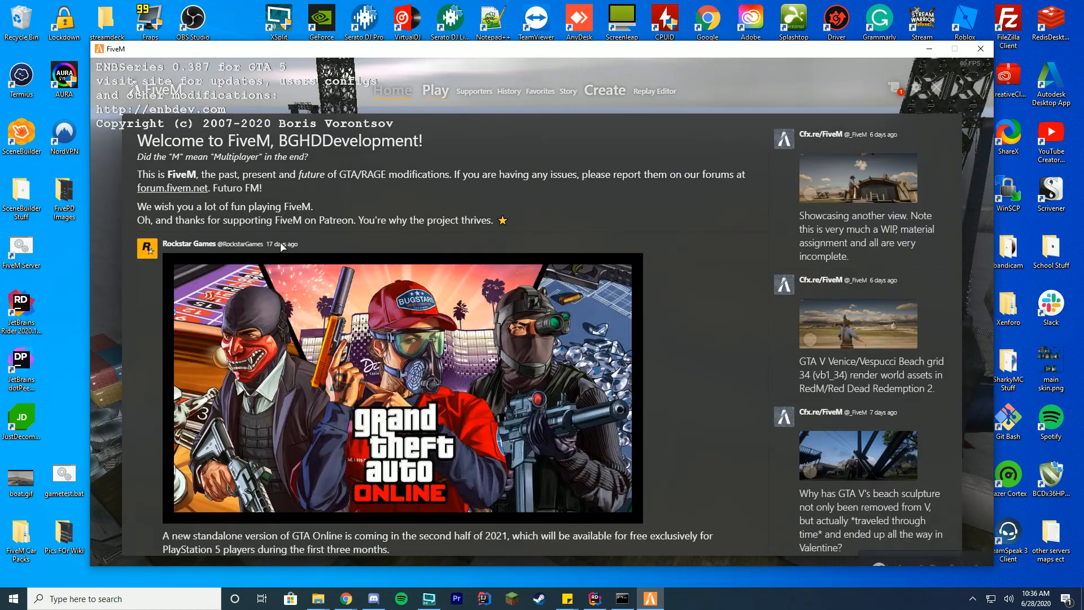
{"action": "left_click", "coordinate": [435, 90]}
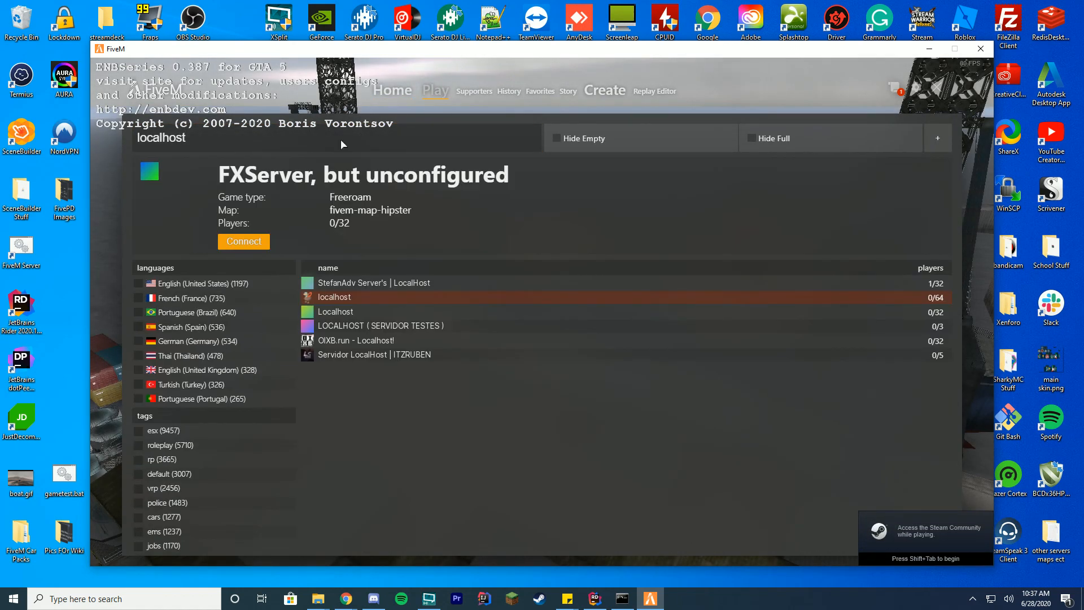
Connect to the localhost 'FXServer, but unconfigured' server from the server list.
{"action": "left_click", "coordinate": [244, 242]}
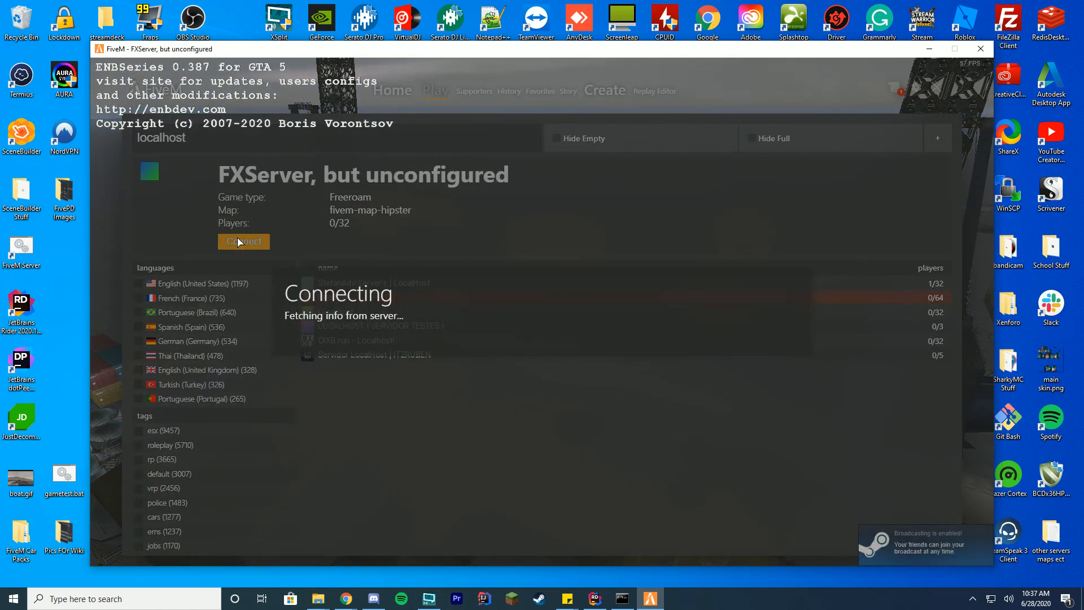
{"action": "left_click", "coordinate": [244, 242]}
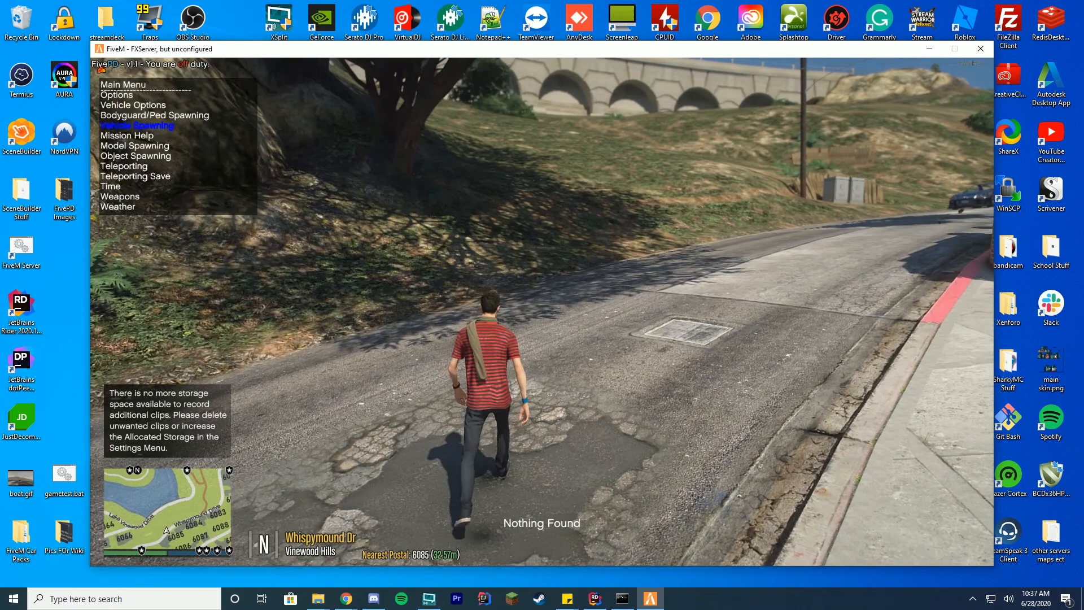
Search 'flat' in the trainer's Vehicle Spawning menu to find flatbed vehicles.
{"action": "type", "text": "flat"}
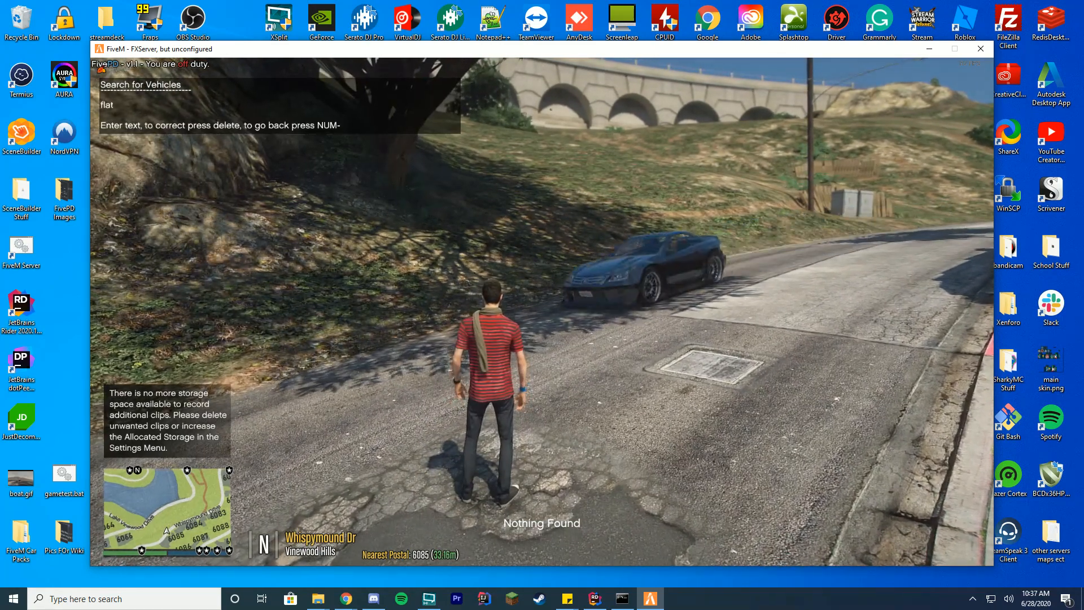